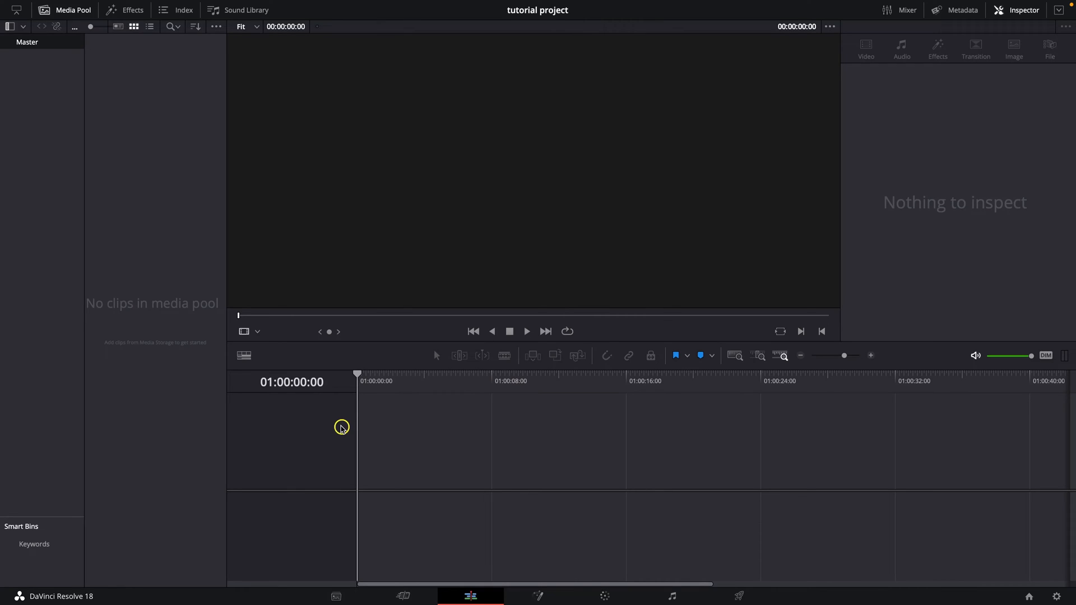
pyautogui.moveTo(324, 428)
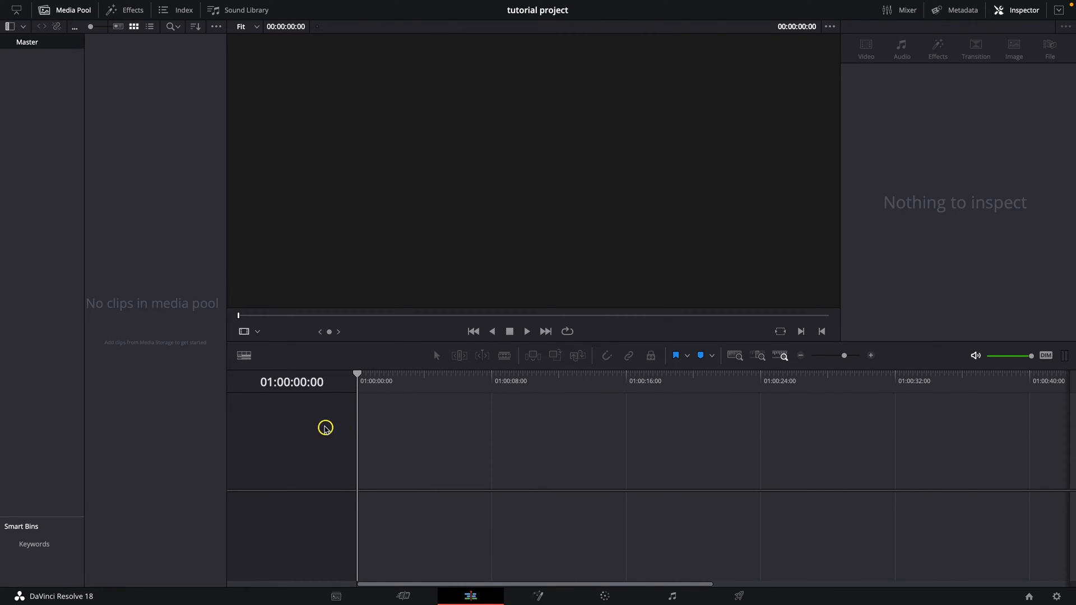
pyautogui.moveTo(321, 416)
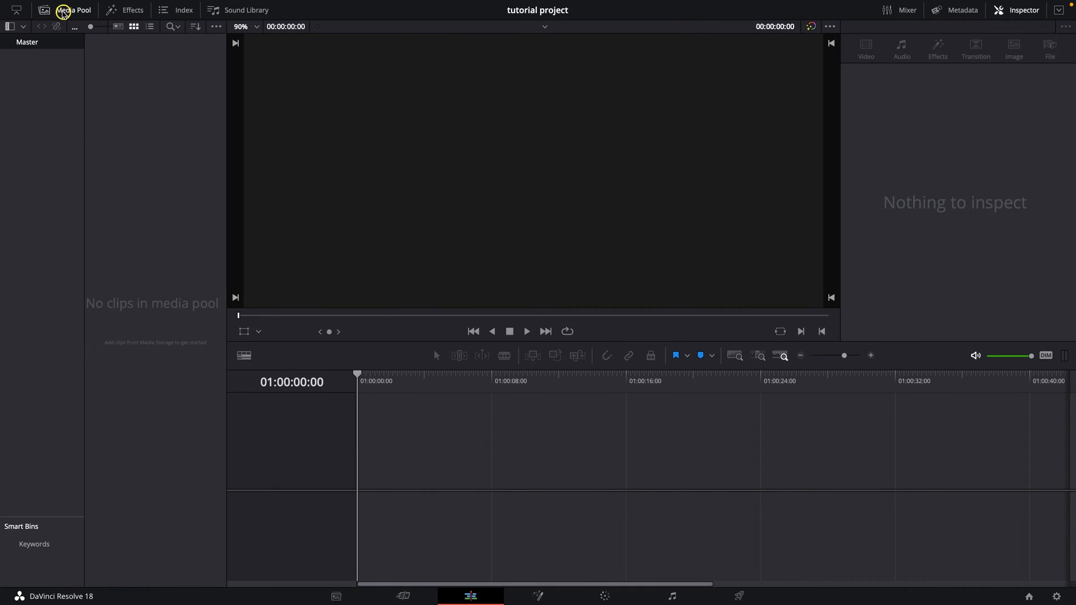
pyautogui.moveTo(153, 286)
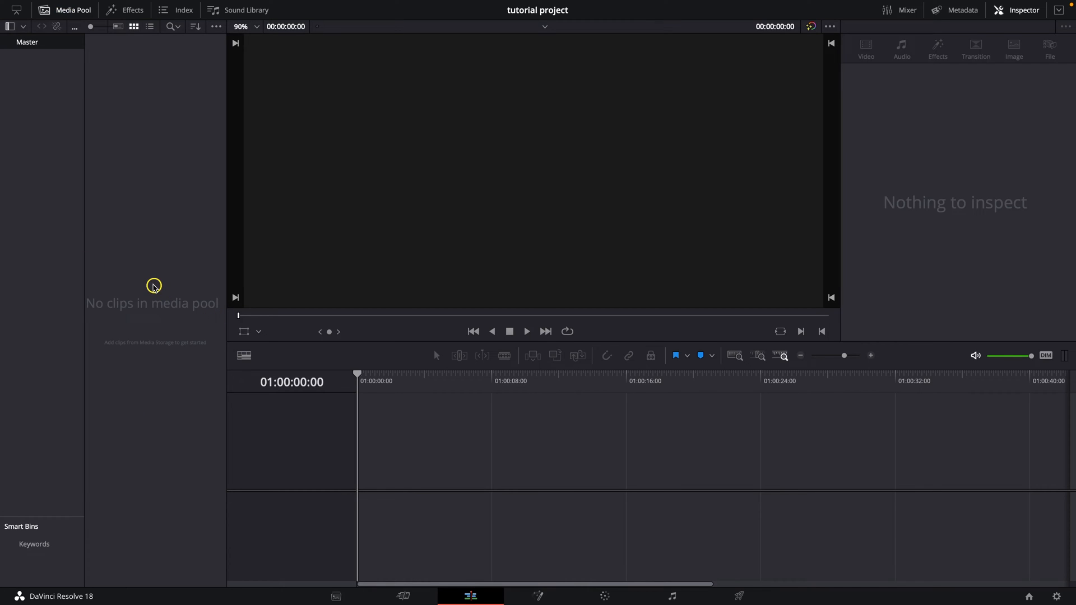
# Start Import Media from the empty Media Pool to browse the tutorial material folder
pyautogui.rightClick(153, 285)
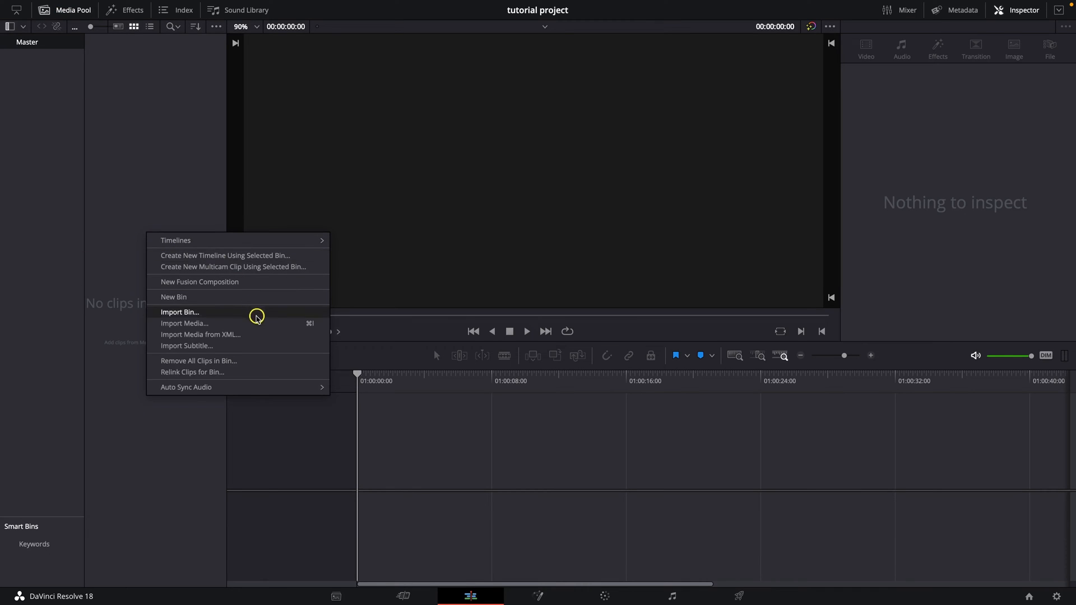
pyautogui.click(183, 323)
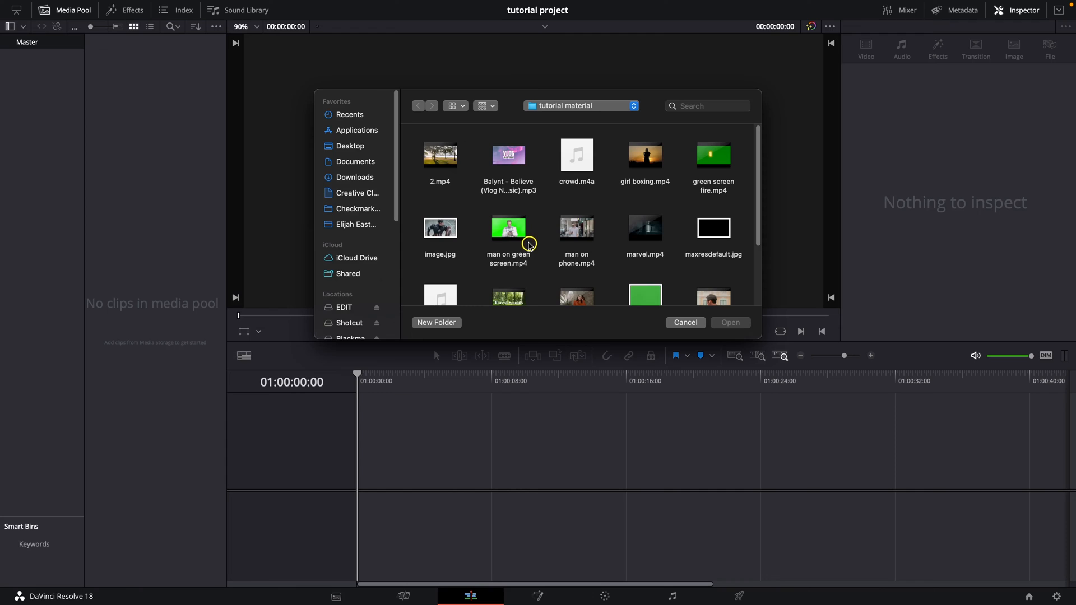
pyautogui.moveTo(612, 250)
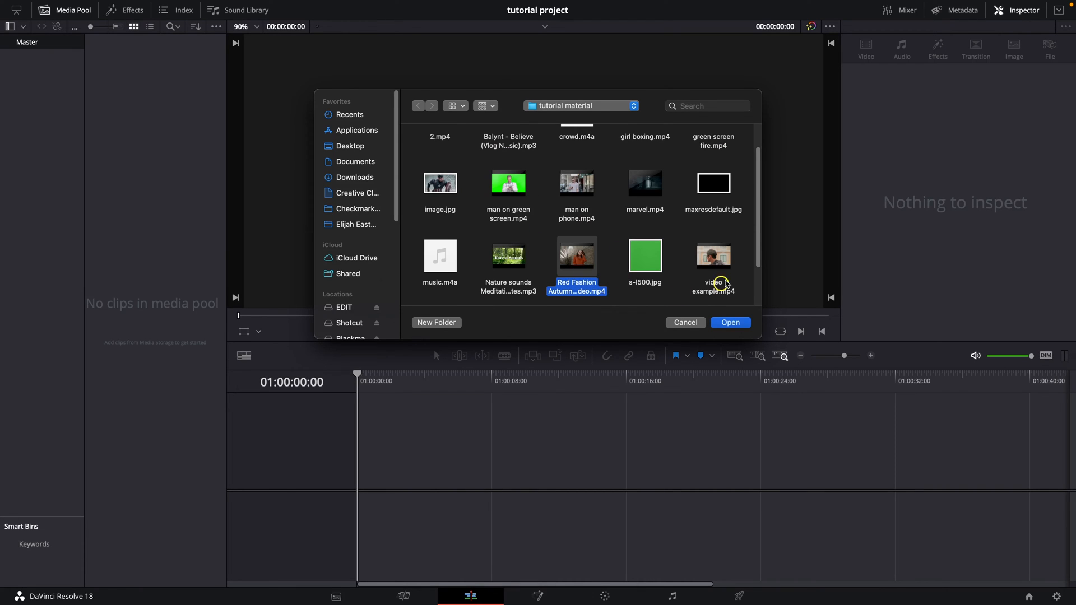
pyautogui.moveTo(713, 264)
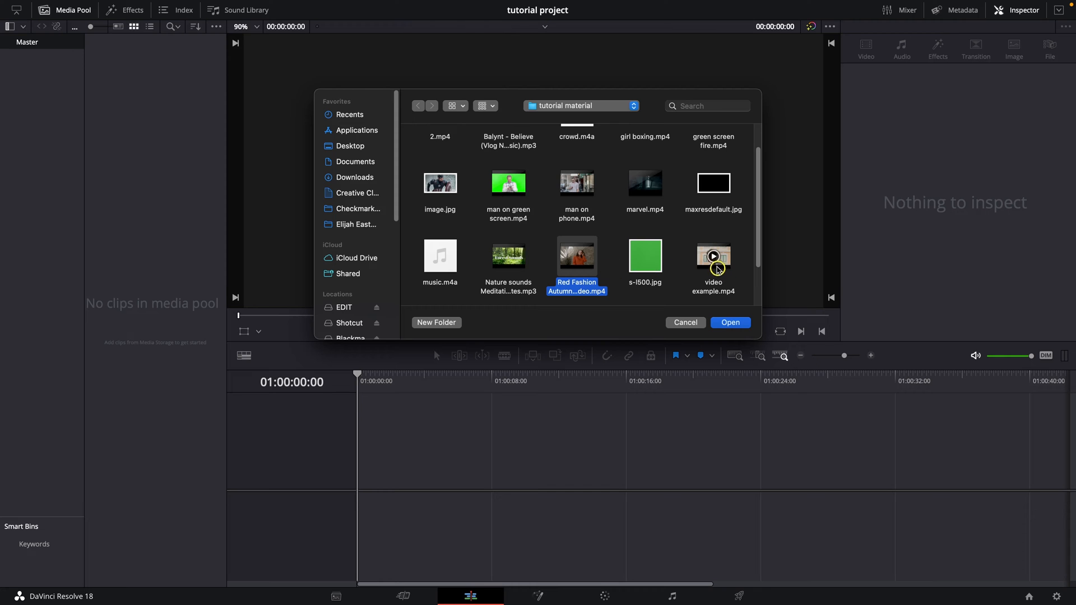
# Import Red Fashion Autumn Sale Video and video example.mp4, previewing each in the viewer
pyautogui.click(729, 322)
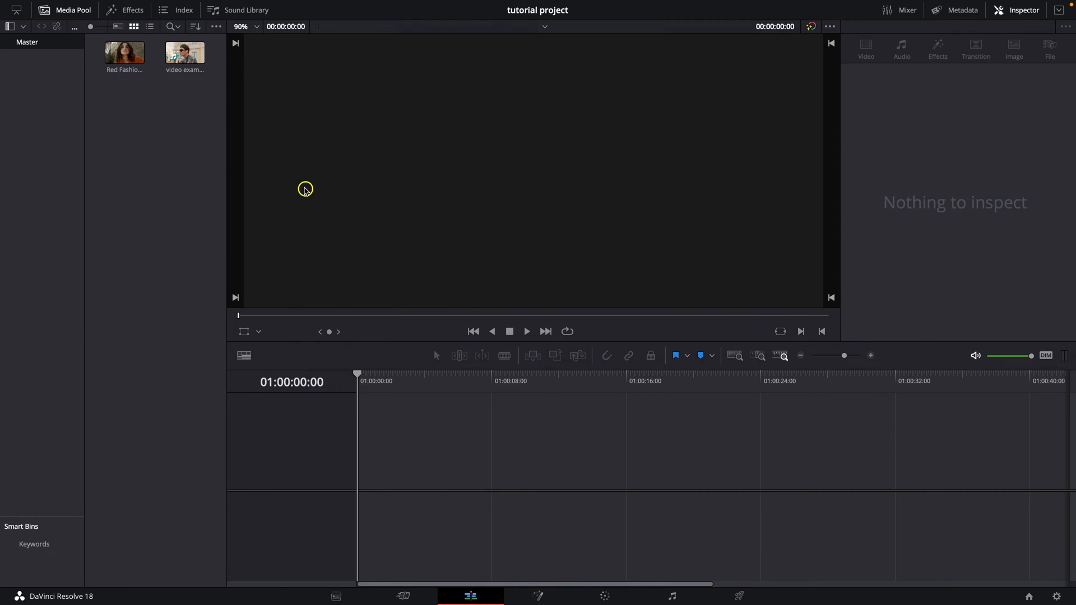
pyautogui.doubleClick(184, 53)
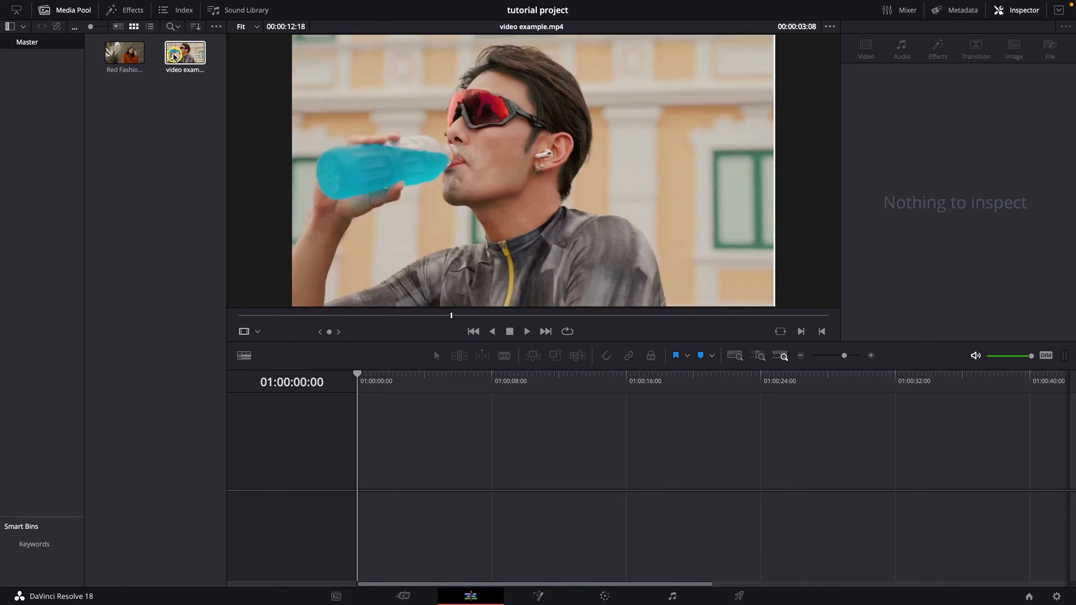
pyautogui.click(125, 54)
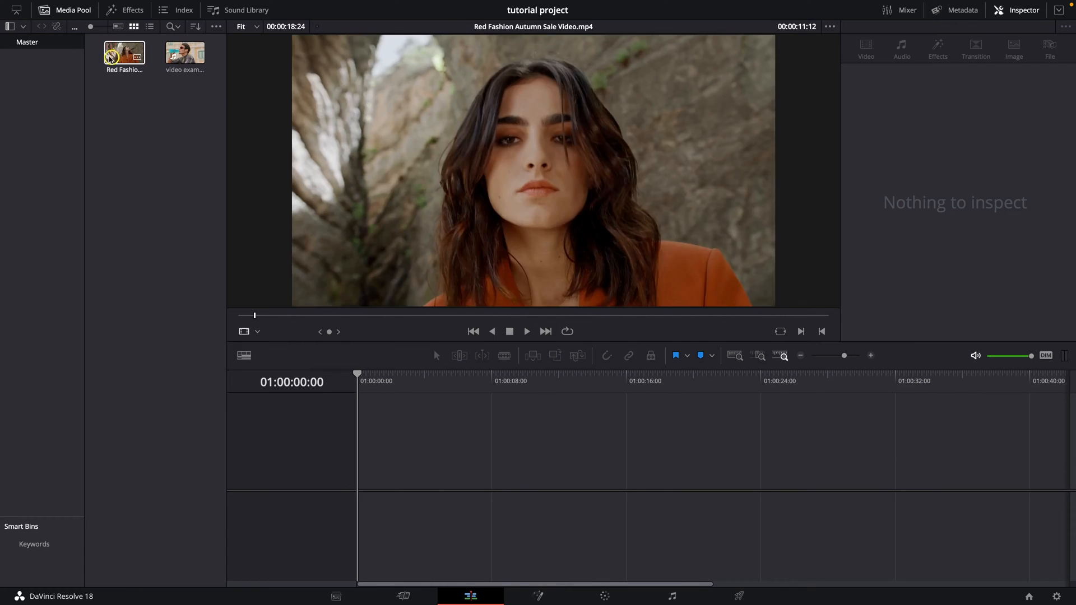
pyautogui.click(113, 110)
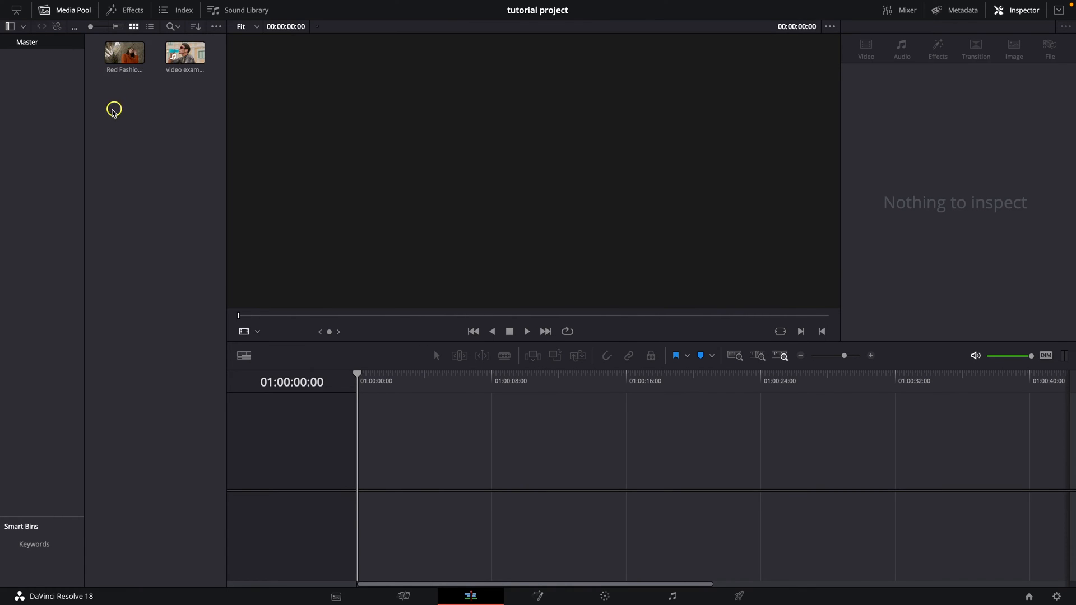
# Place both clips in Timeline 1 and unlink video example's audio from its video
pyautogui.click(125, 53)
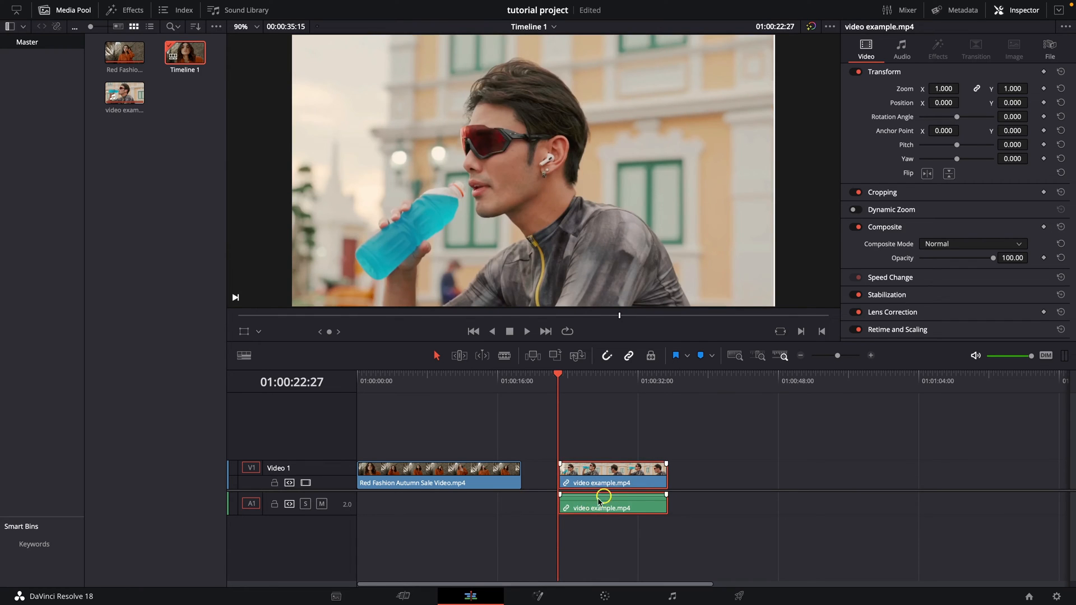
pyautogui.rightClick(612, 508)
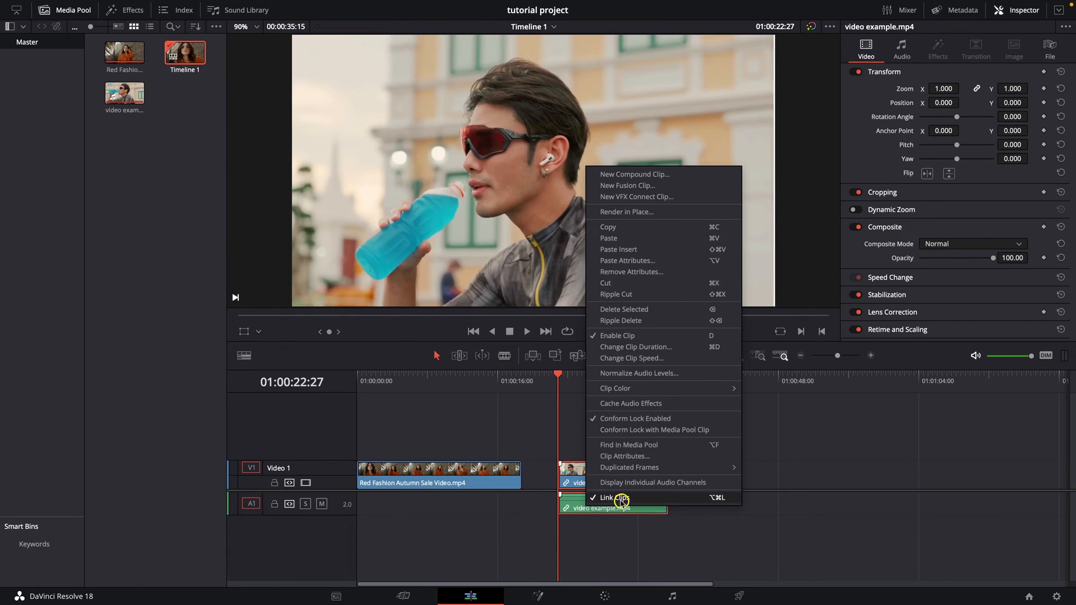
pyautogui.click(606, 497)
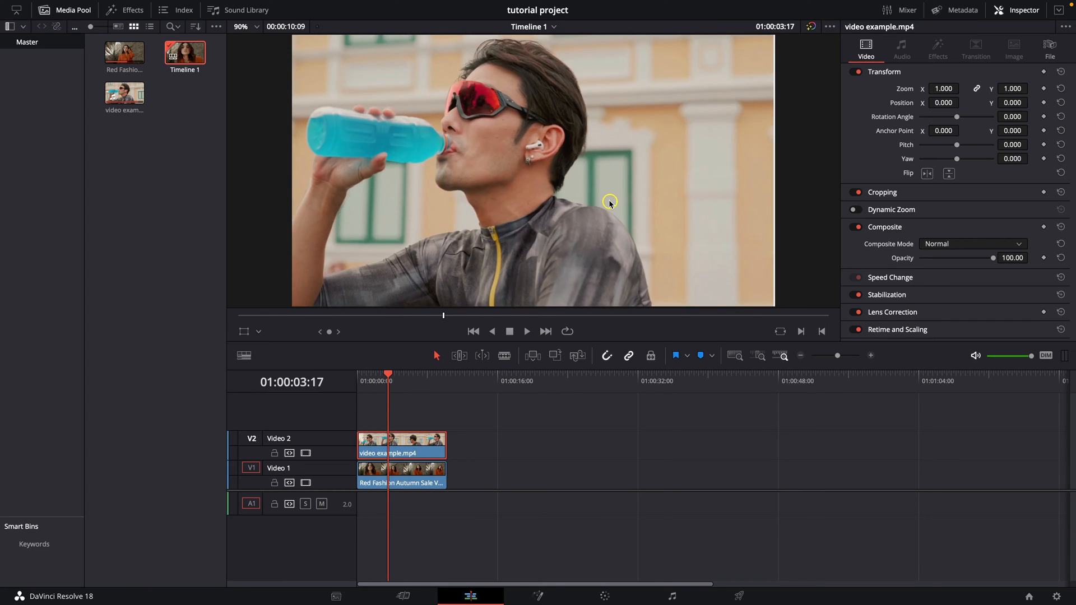
pyautogui.moveTo(674, 156)
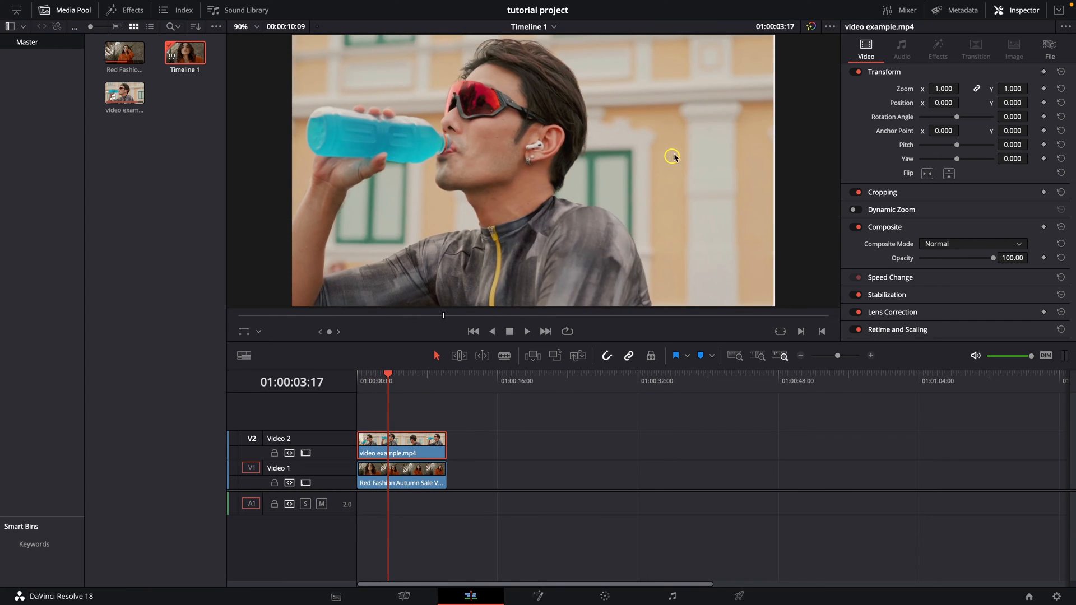
pyautogui.moveTo(795, 189)
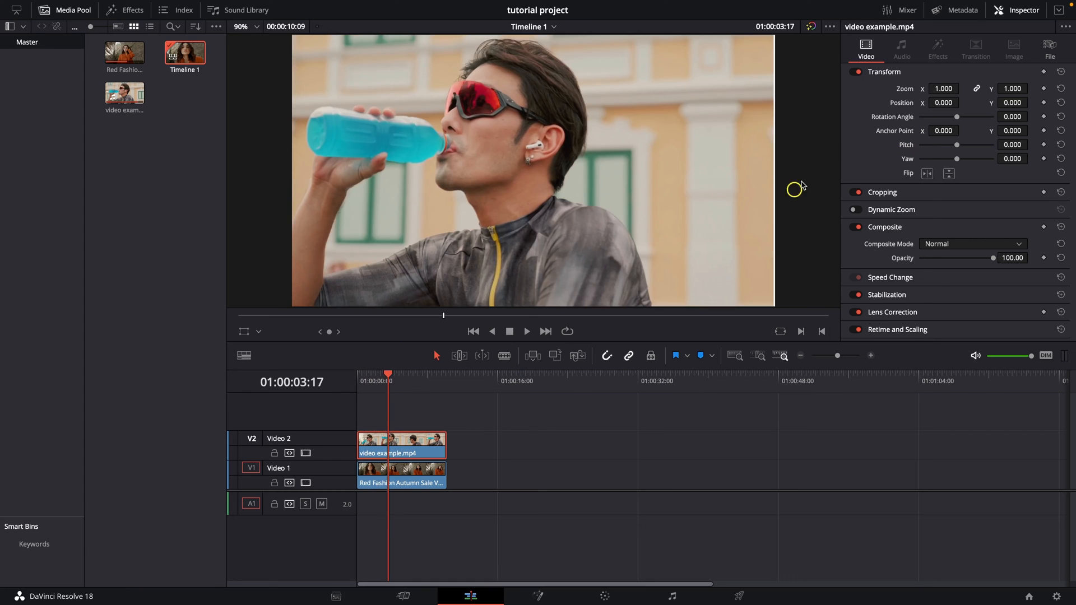